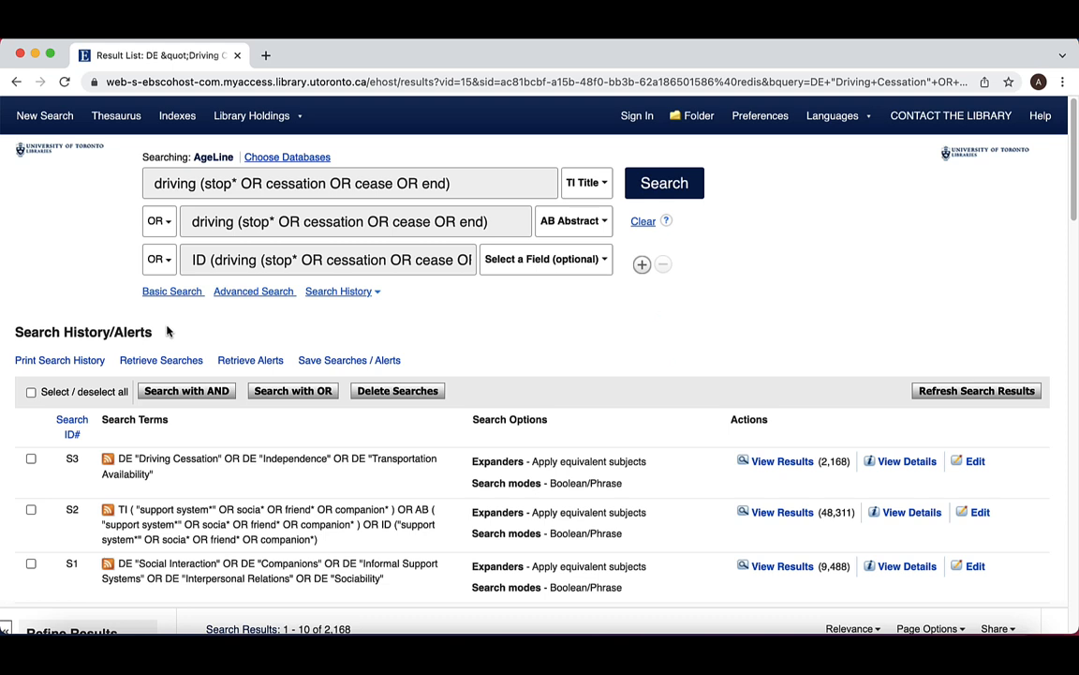
pyautogui.write('N')
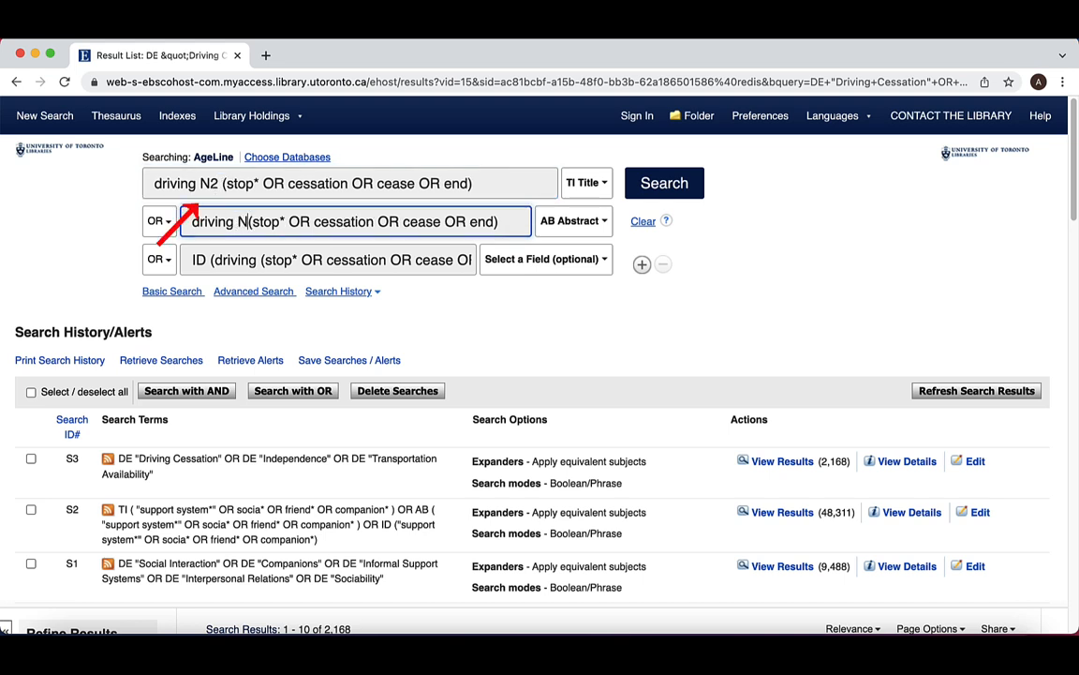
pyautogui.write('2')
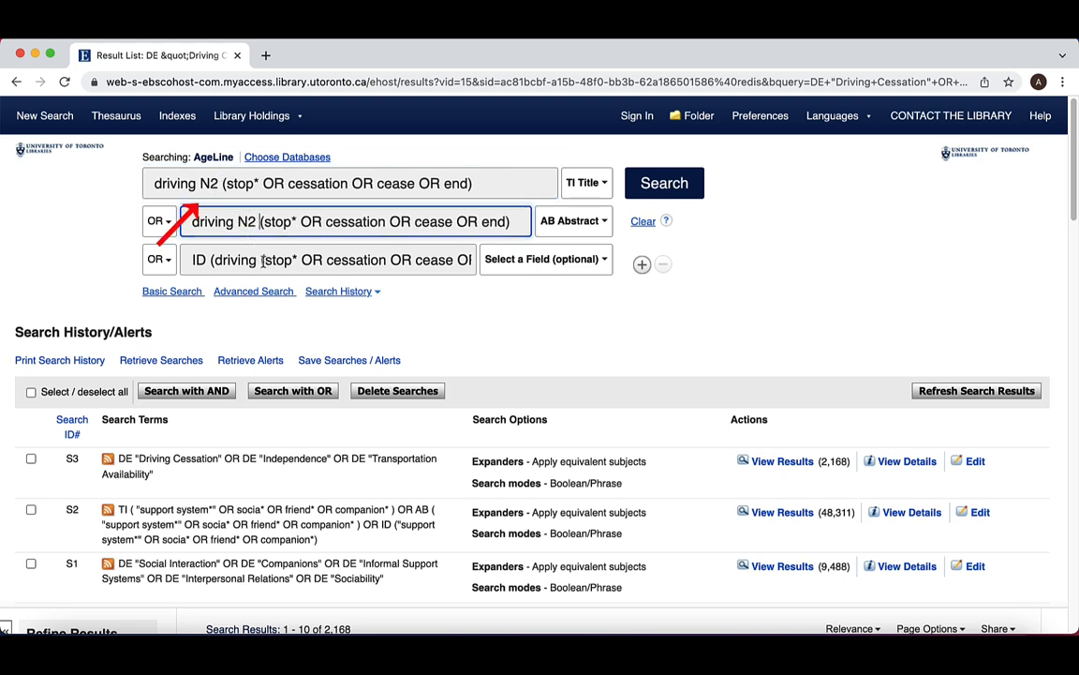